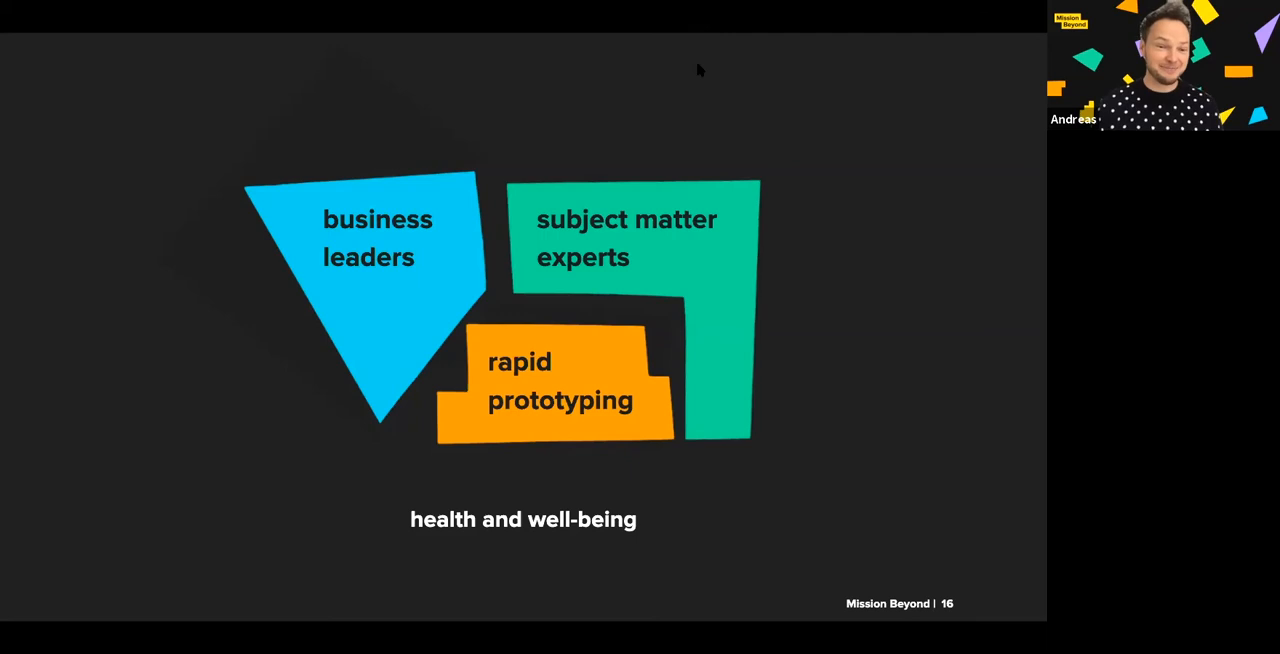
- Advance to slide 17, 'health and well-being'
key("Right")
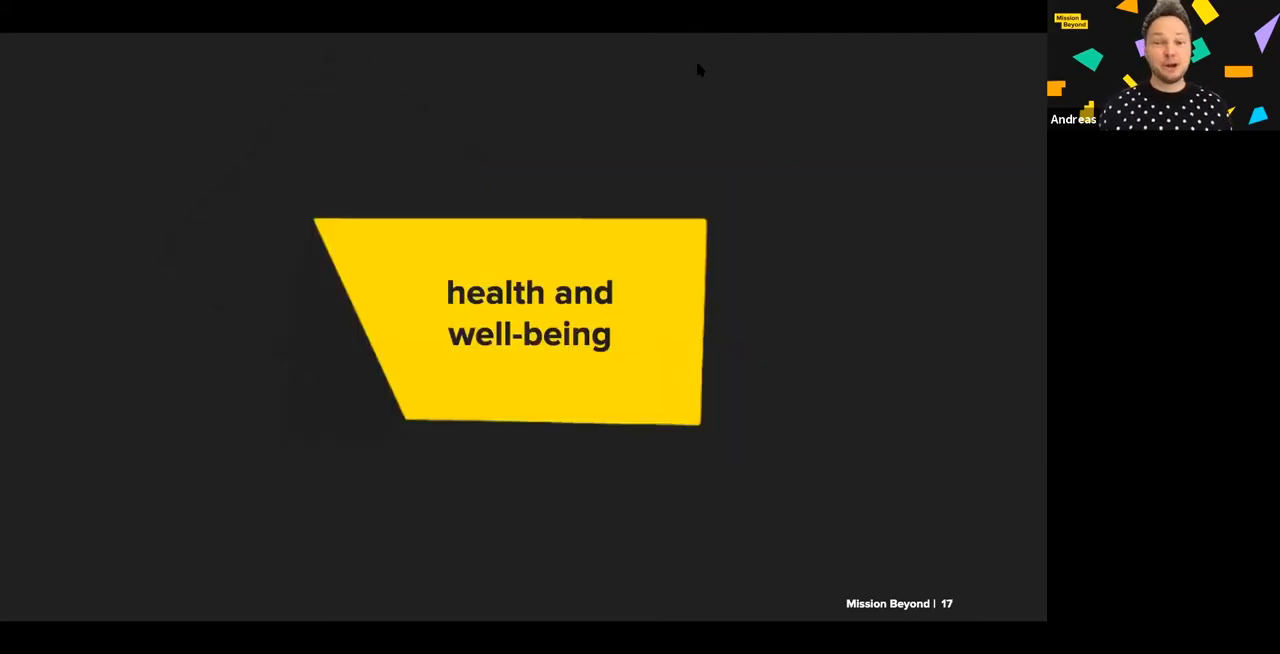